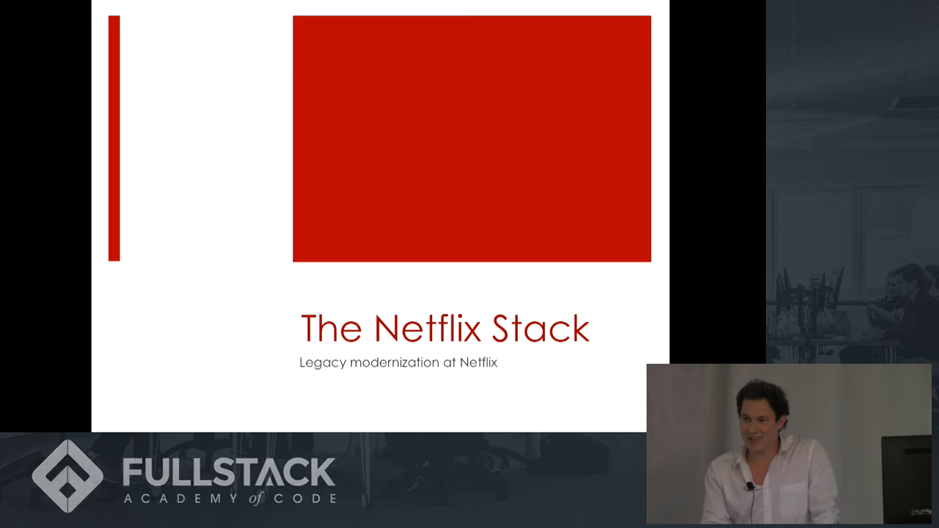
key(Right)
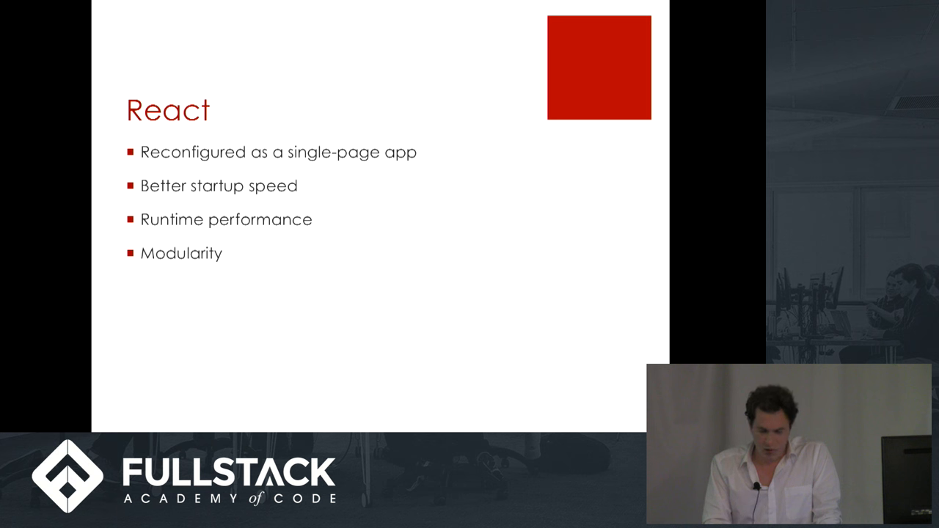
key(Right)
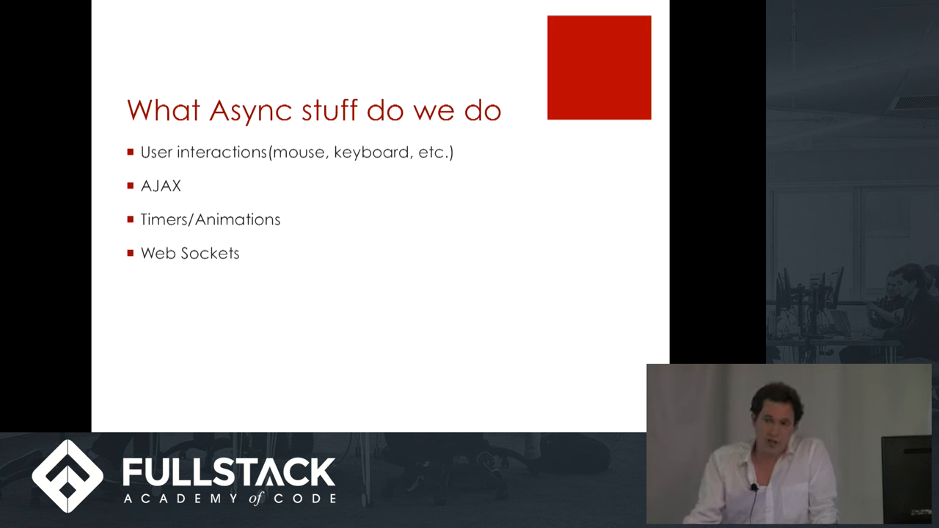